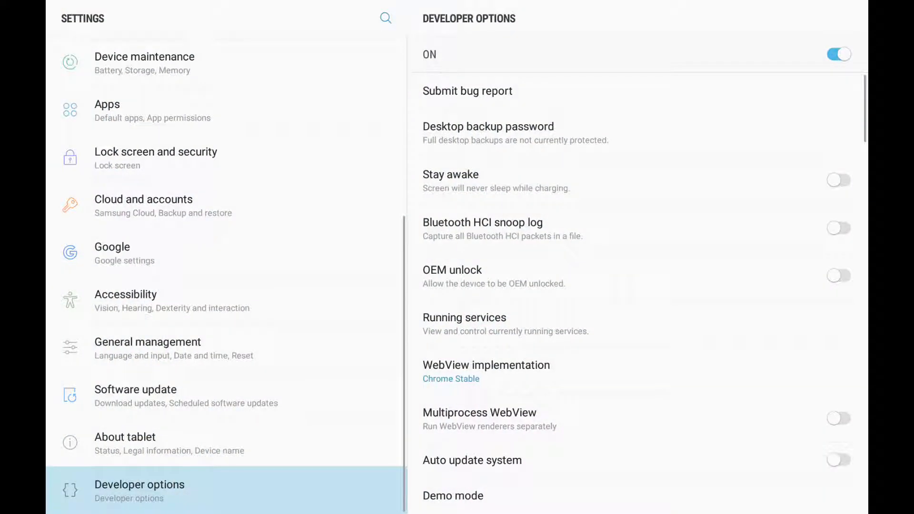
Open About tablet to show the device name, model number and build number.
click(125, 438)
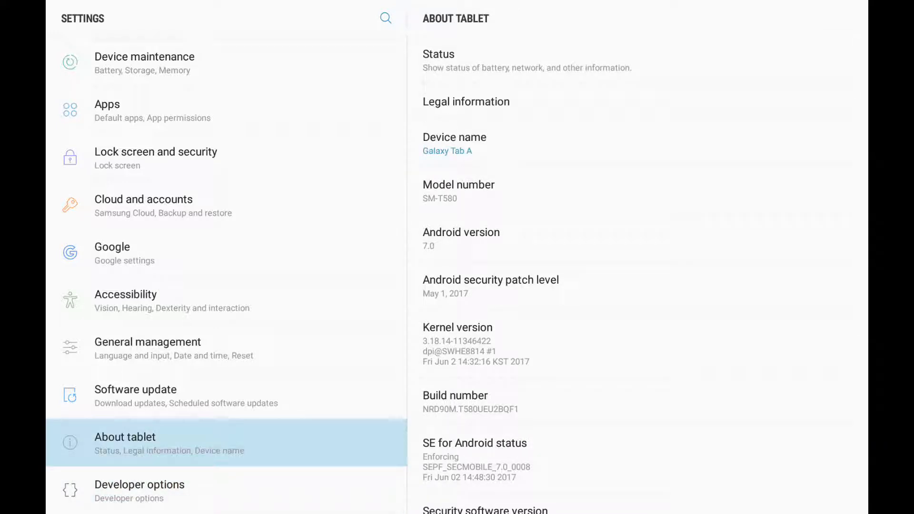
Navigate back to the Developer options page from About tablet.
click(456, 402)
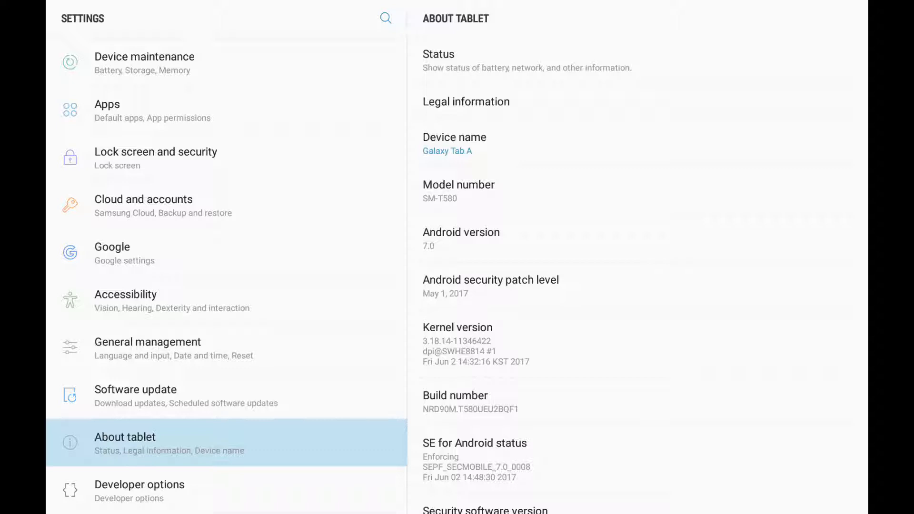
click(139, 485)
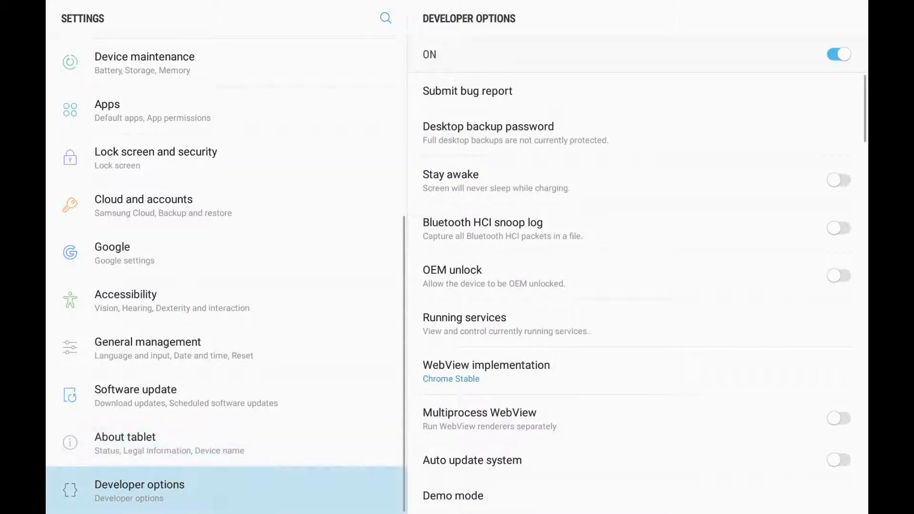
Switch Developer options off, then on again, confirming the Use development settings warning with OK.
click(840, 53)
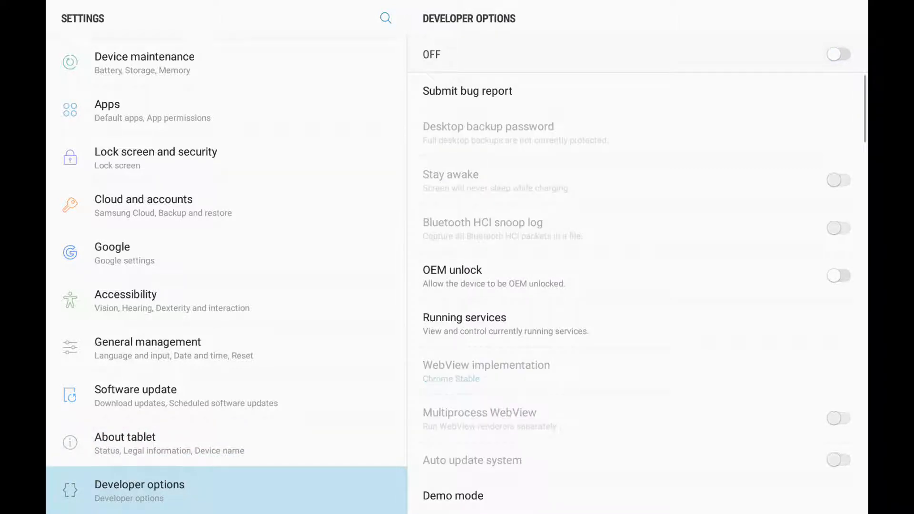
click(838, 52)
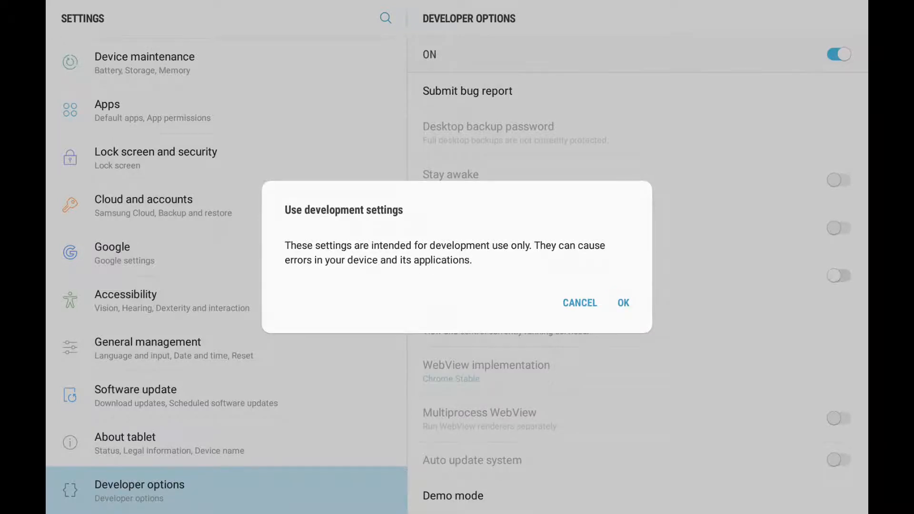
click(623, 303)
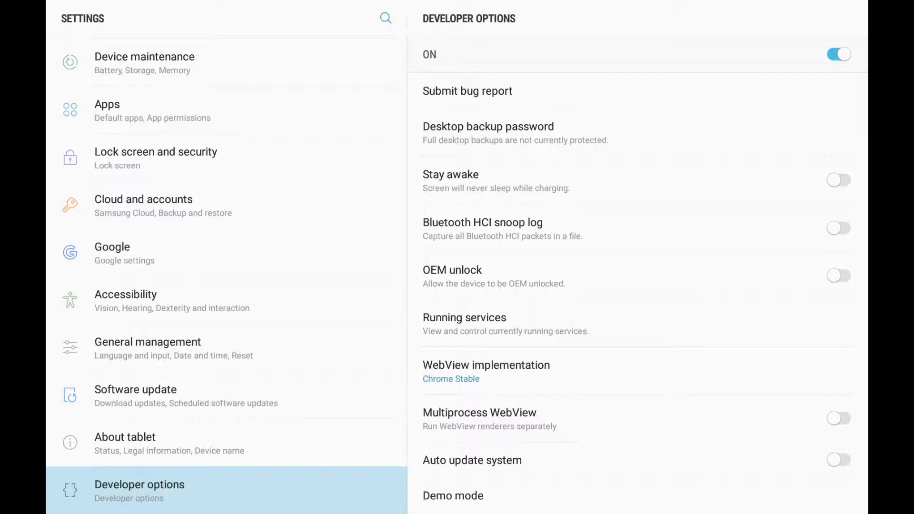